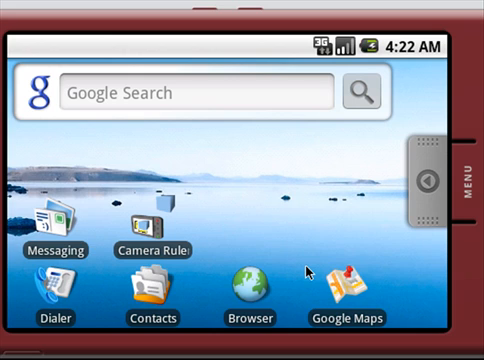
{"action": "mouse_move", "coordinate": [229, 260]}
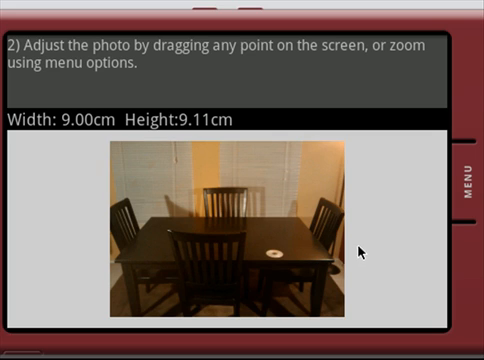
{"action": "mouse_move", "coordinate": [275, 256]}
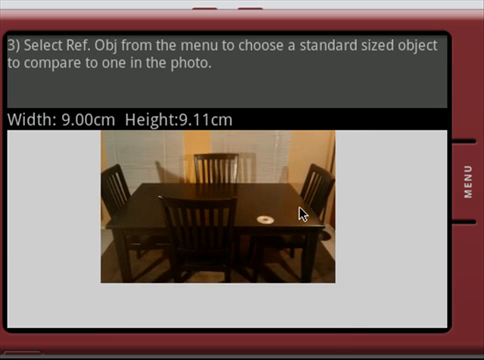
Step: Zoom in twice around the CD, then bring up the reference object list
{"action": "left_click", "coordinate": [466, 185]}
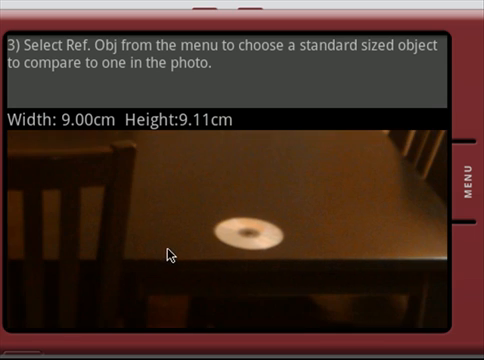
{"action": "left_click", "coordinate": [462, 185]}
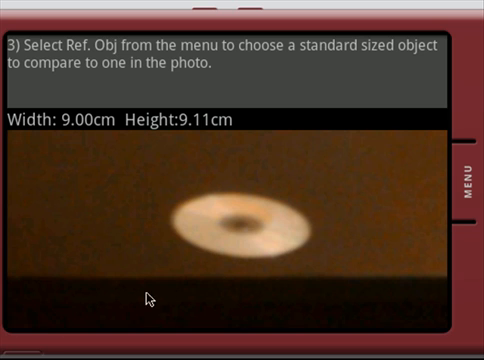
{"action": "left_click", "coordinate": [461, 185]}
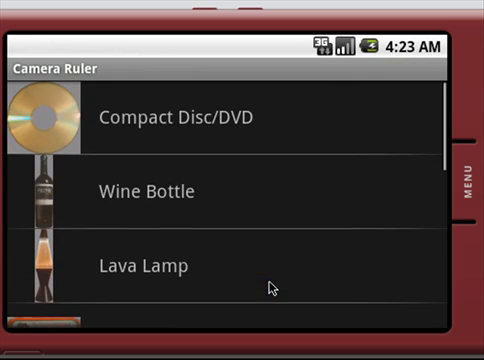
Step: Pick Compact Disc/DVD and position it over the CD in the photo
{"action": "scroll", "scroll_direction": "down", "scroll_amount": 3}
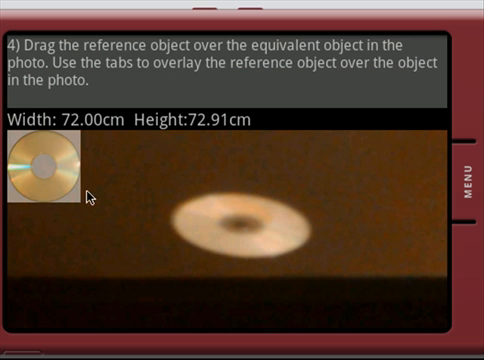
{"action": "left_click", "coordinate": [40, 175]}
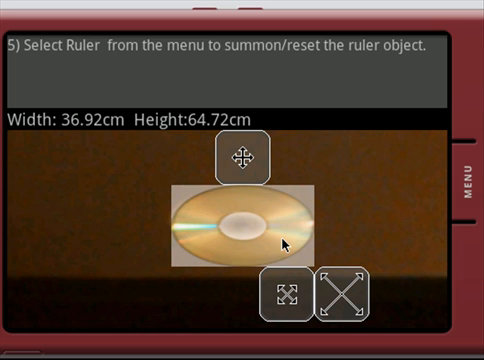
{"action": "mouse_move", "coordinate": [348, 235]}
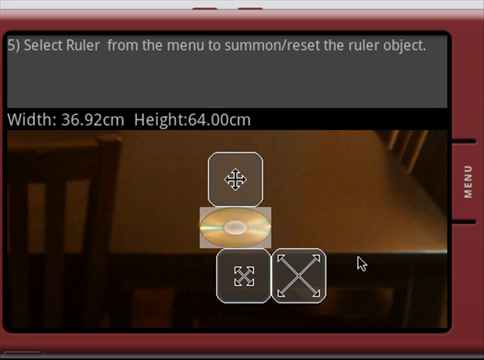
Step: Zoom out to show the whole dining table and open the options menu
{"action": "left_click", "coordinate": [461, 183]}
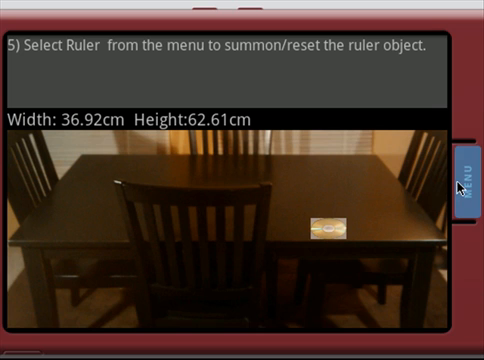
{"action": "left_click", "coordinate": [462, 180]}
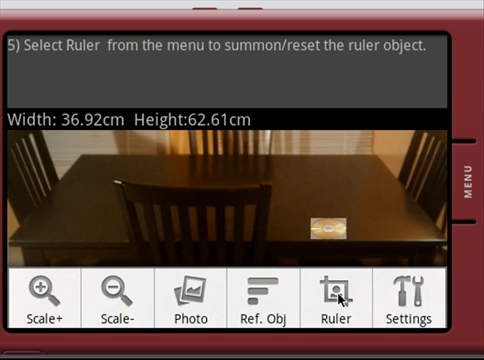
{"action": "left_click", "coordinate": [328, 295]}
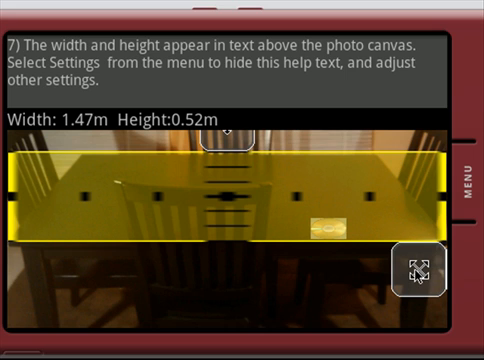
{"action": "mouse_move", "coordinate": [110, 146]}
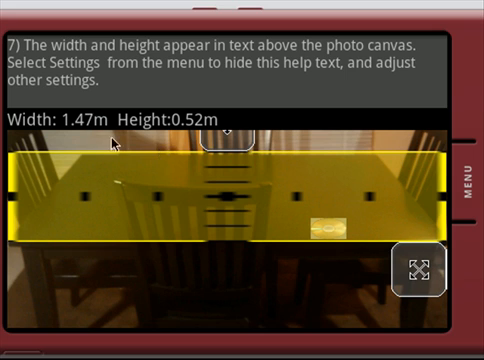
{"action": "mouse_move", "coordinate": [207, 138]}
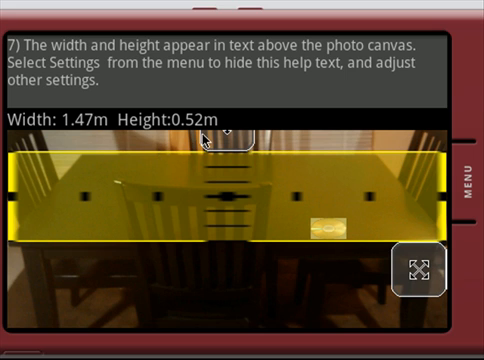
{"action": "mouse_move", "coordinate": [289, 243]}
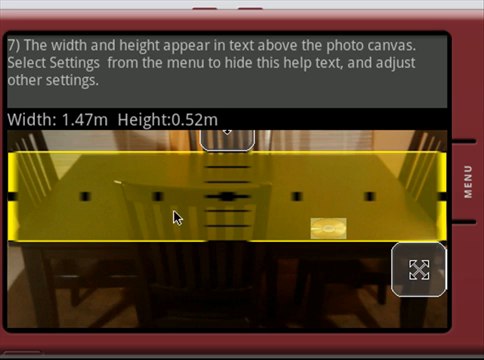
{"action": "mouse_move", "coordinate": [155, 152]}
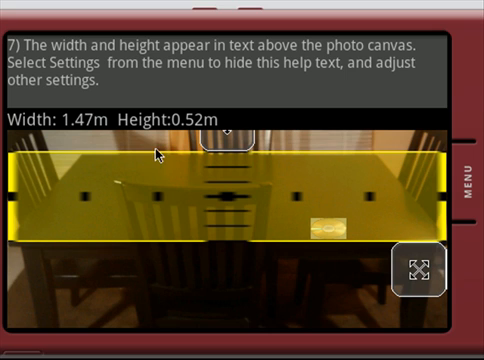
{"action": "mouse_move", "coordinate": [145, 164]}
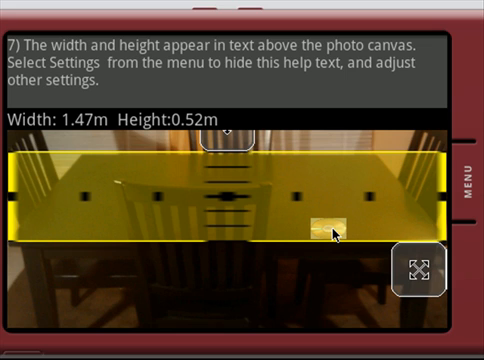
{"action": "mouse_move", "coordinate": [319, 258]}
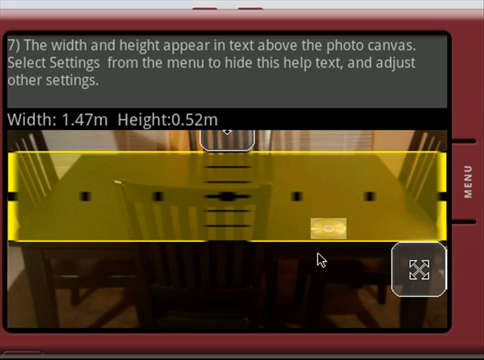
{"action": "mouse_move", "coordinate": [372, 277]}
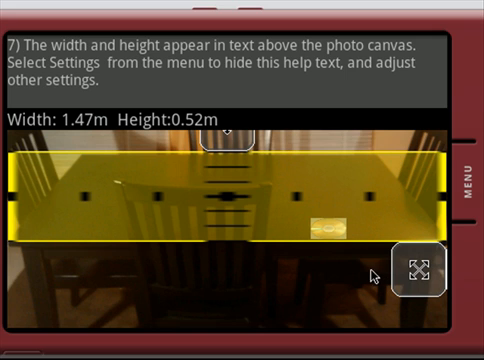
{"action": "mouse_move", "coordinate": [298, 190]}
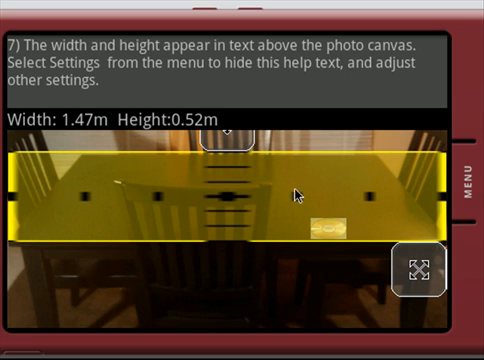